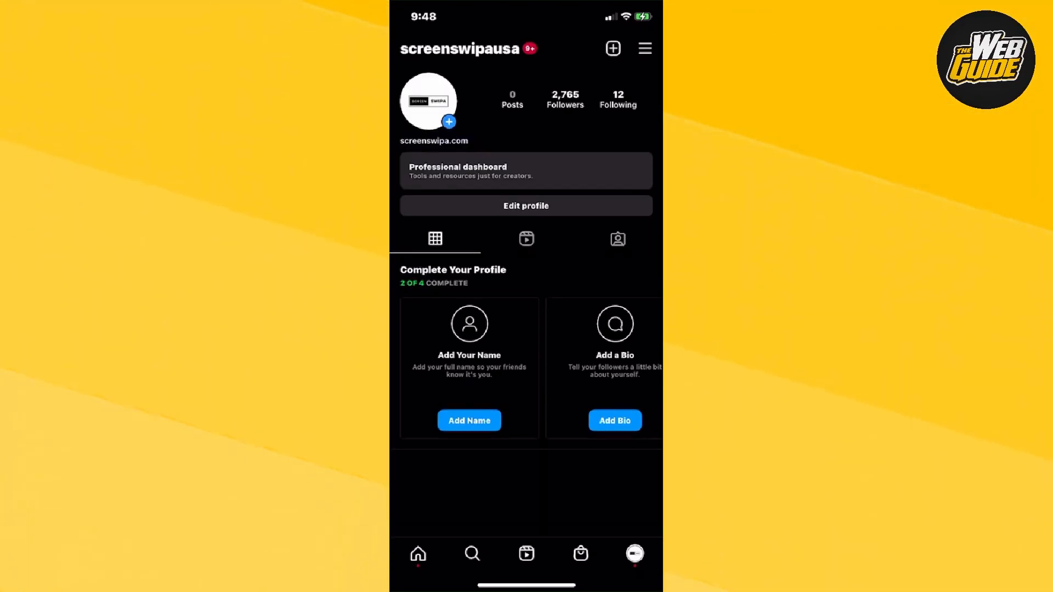
Reveal the profile menu listing Settings, Archive and Saved from the profile page
left_click(525, 171)
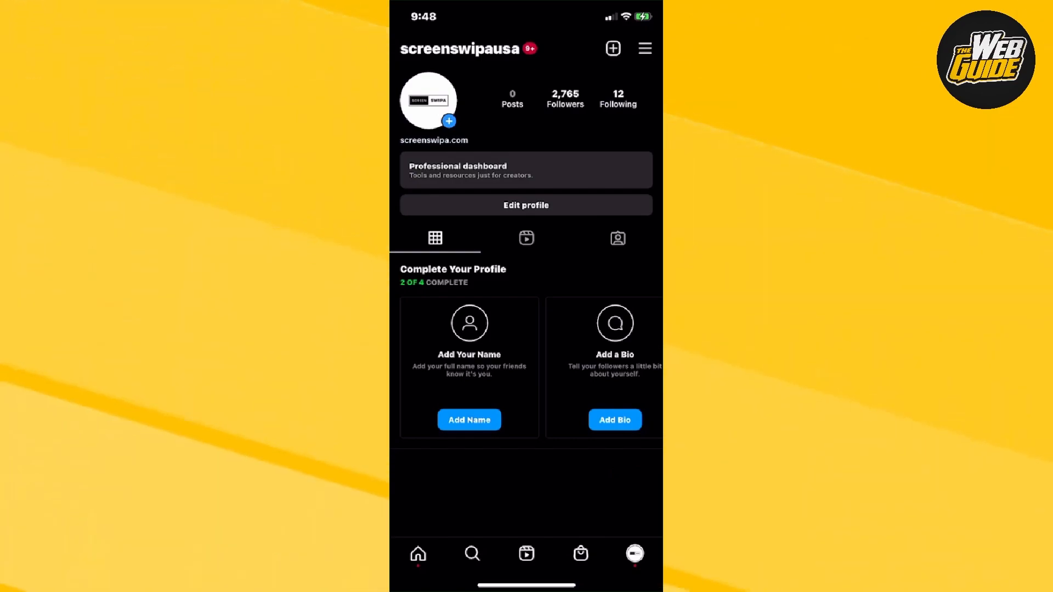
left_click(644, 47)
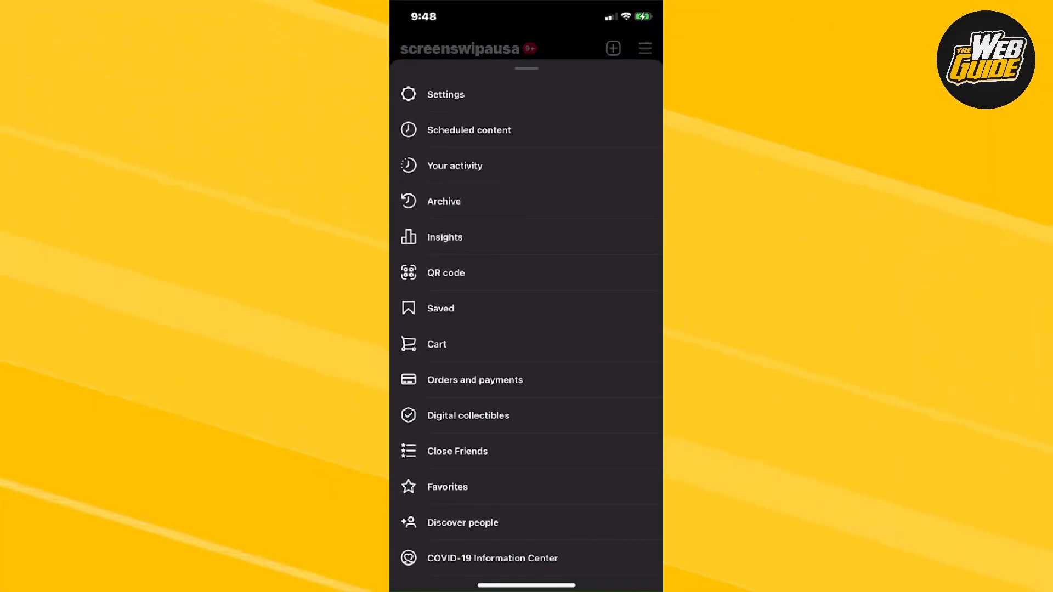
Reach the account-type choices at the bottom of Settings > Account
left_click(446, 94)
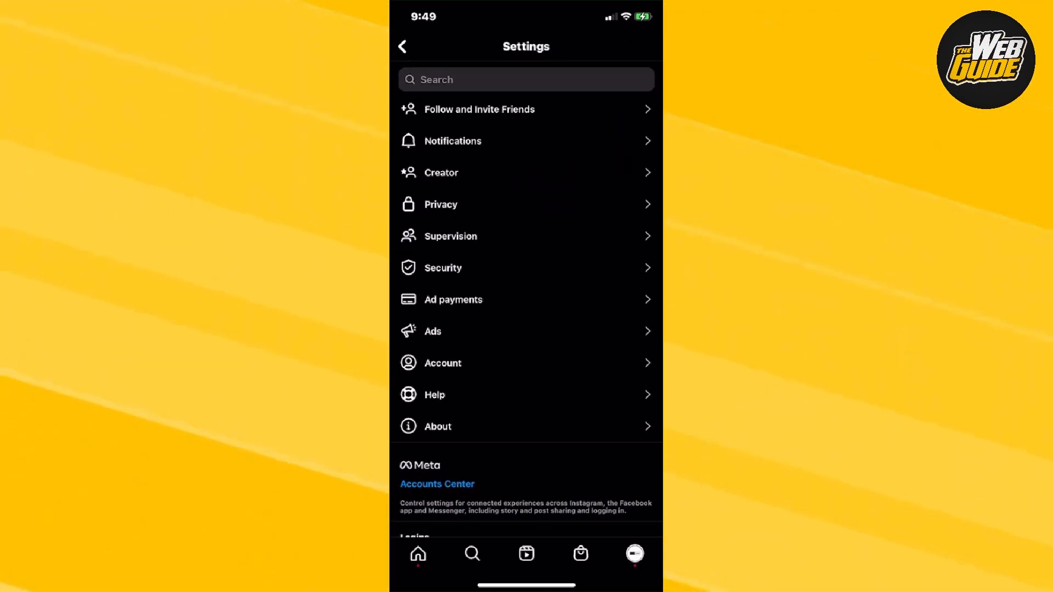
left_click(442, 363)
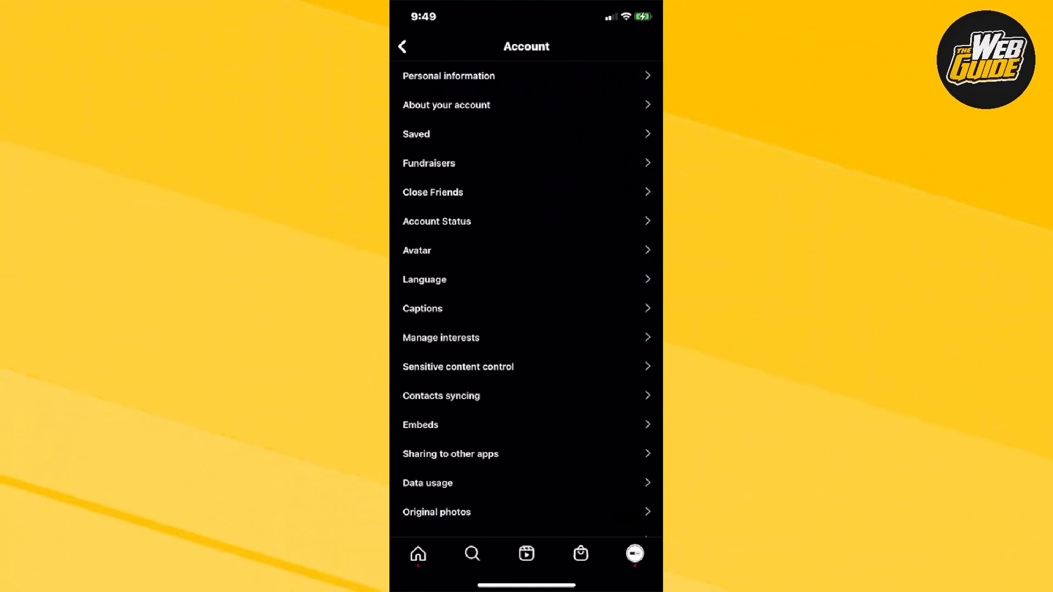
scroll("down", 3)
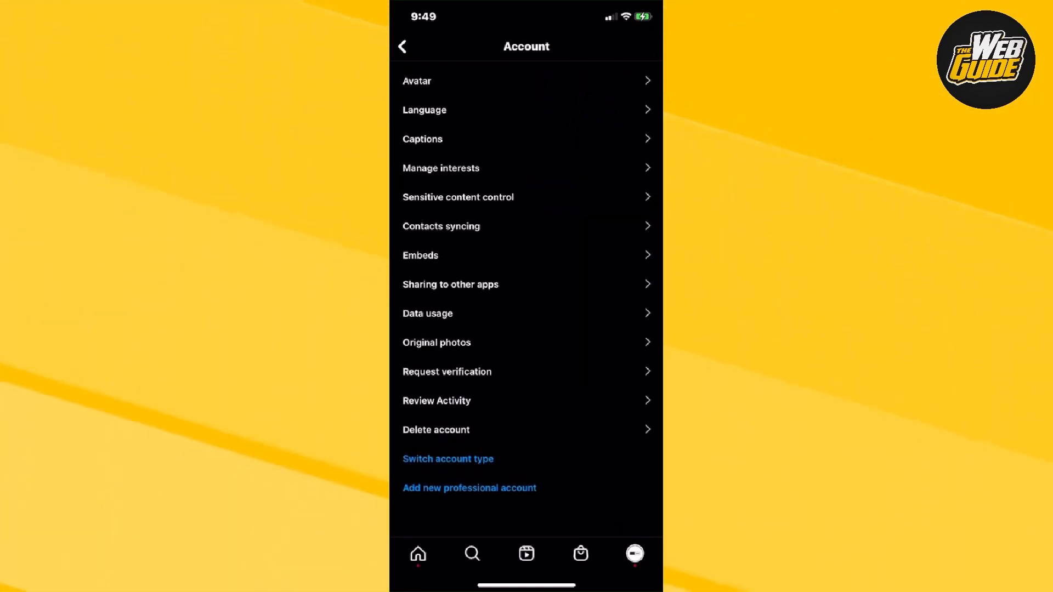
left_click(448, 458)
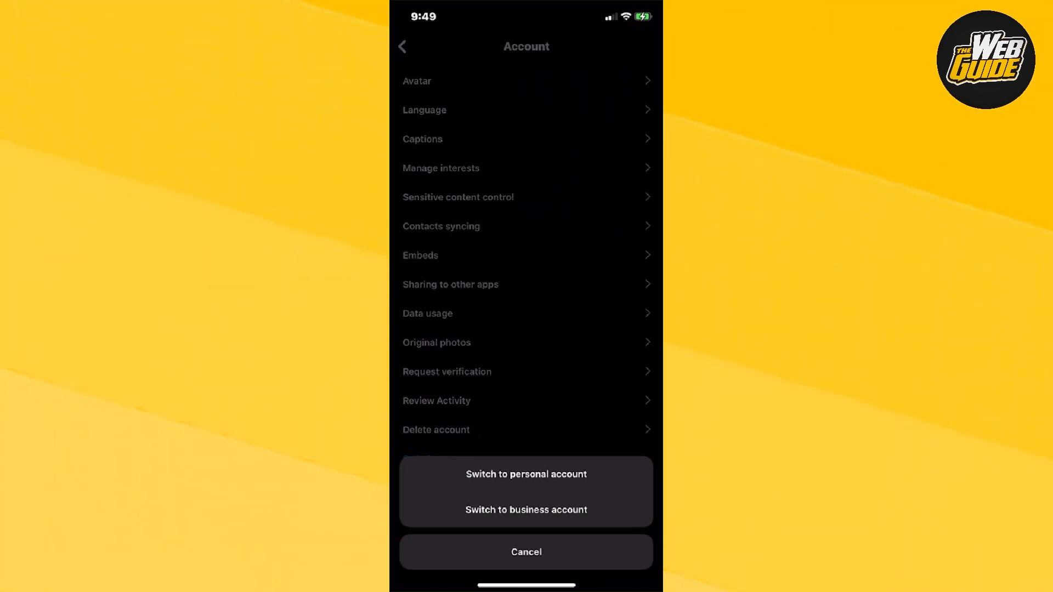
Switch to a personal account and confirm the change
left_click(526, 474)
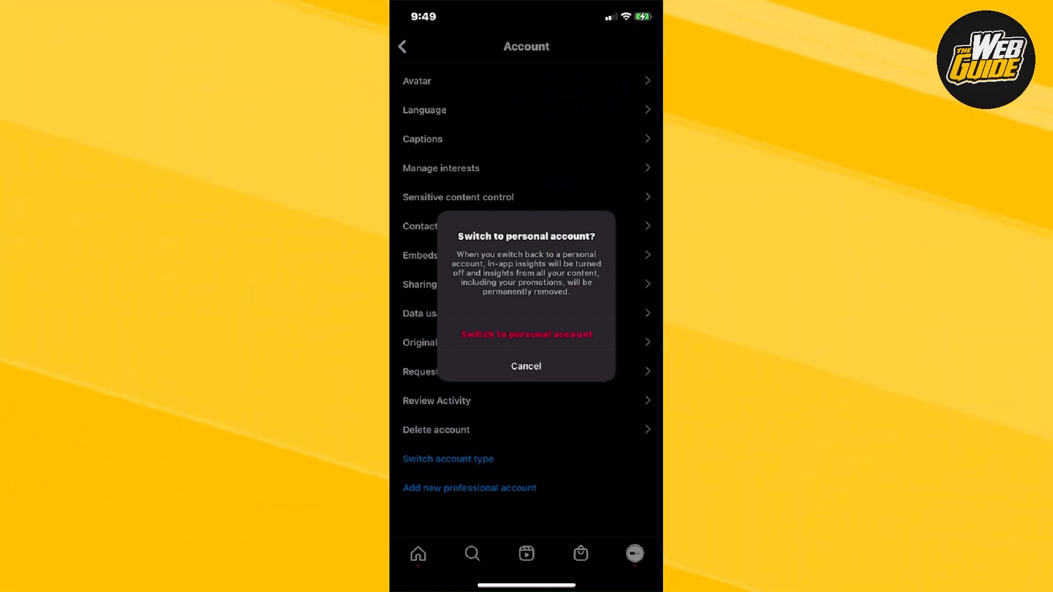
left_click(525, 333)
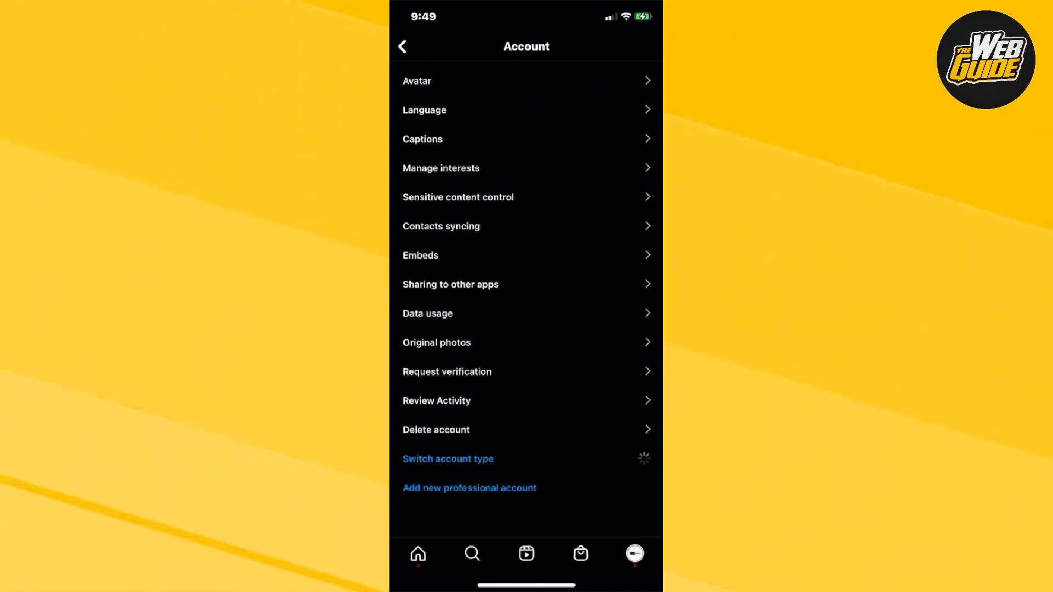
Go back through Settings to the profile page, now a personal account
left_click(447, 459)
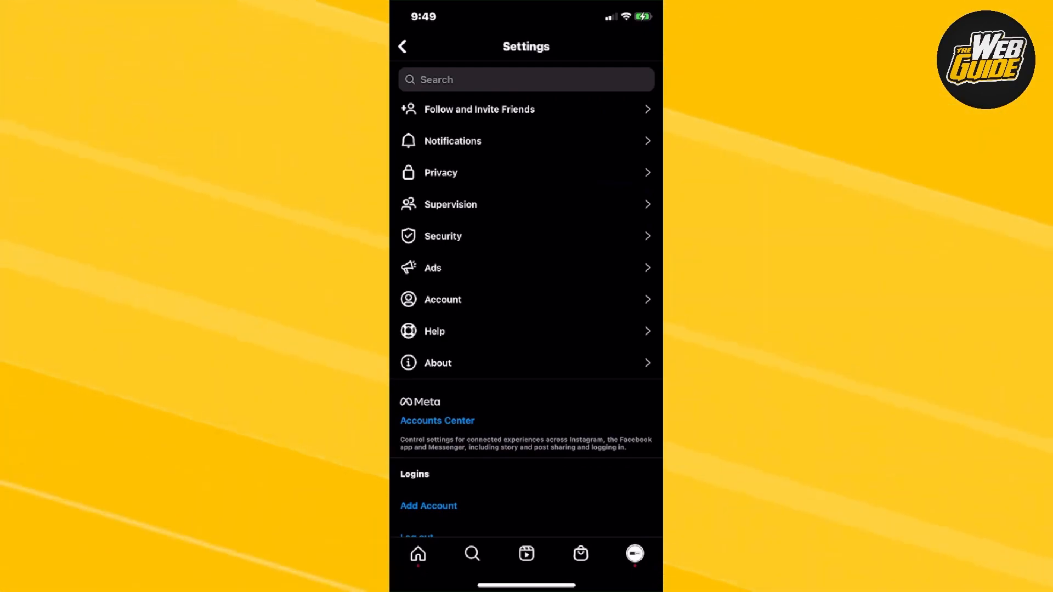
left_click(402, 46)
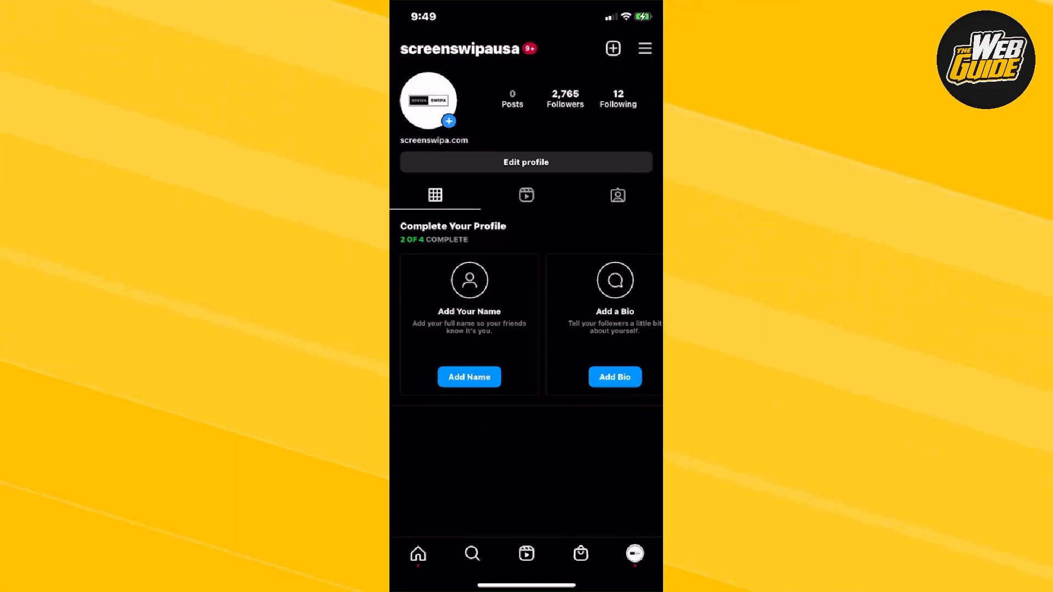